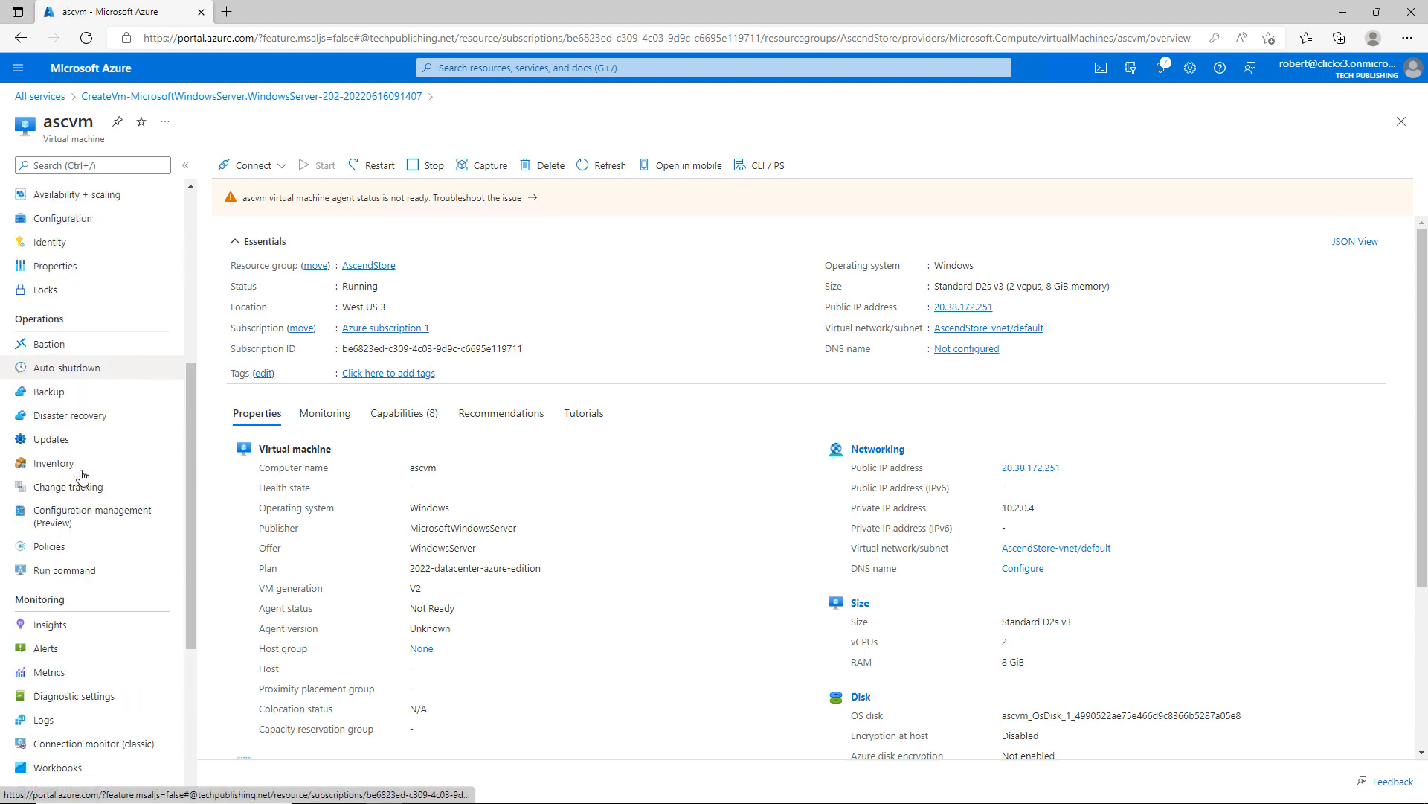
Open Export template for ascvm to load its ARM template parameters and resources JSON.
scroll(down, 3)
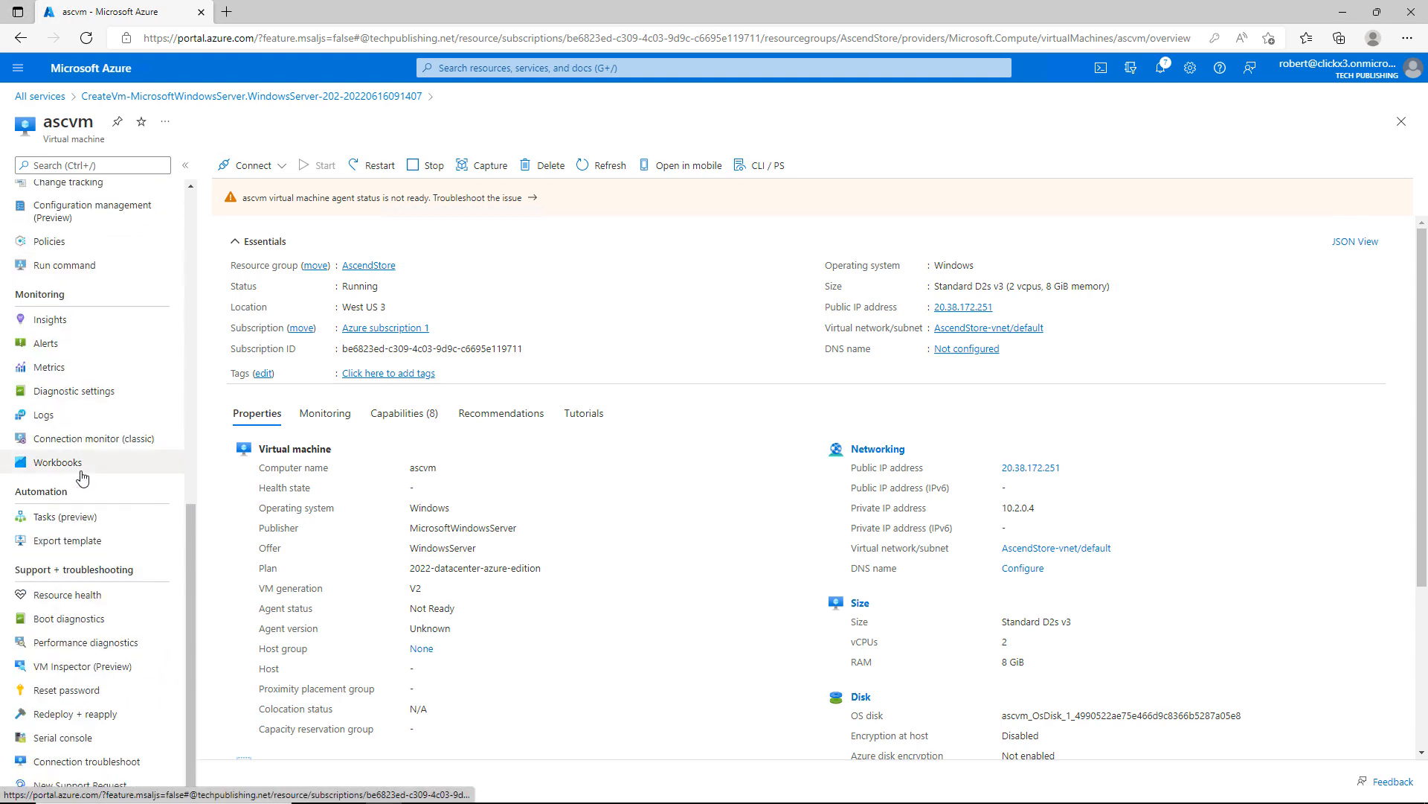
click(67, 540)
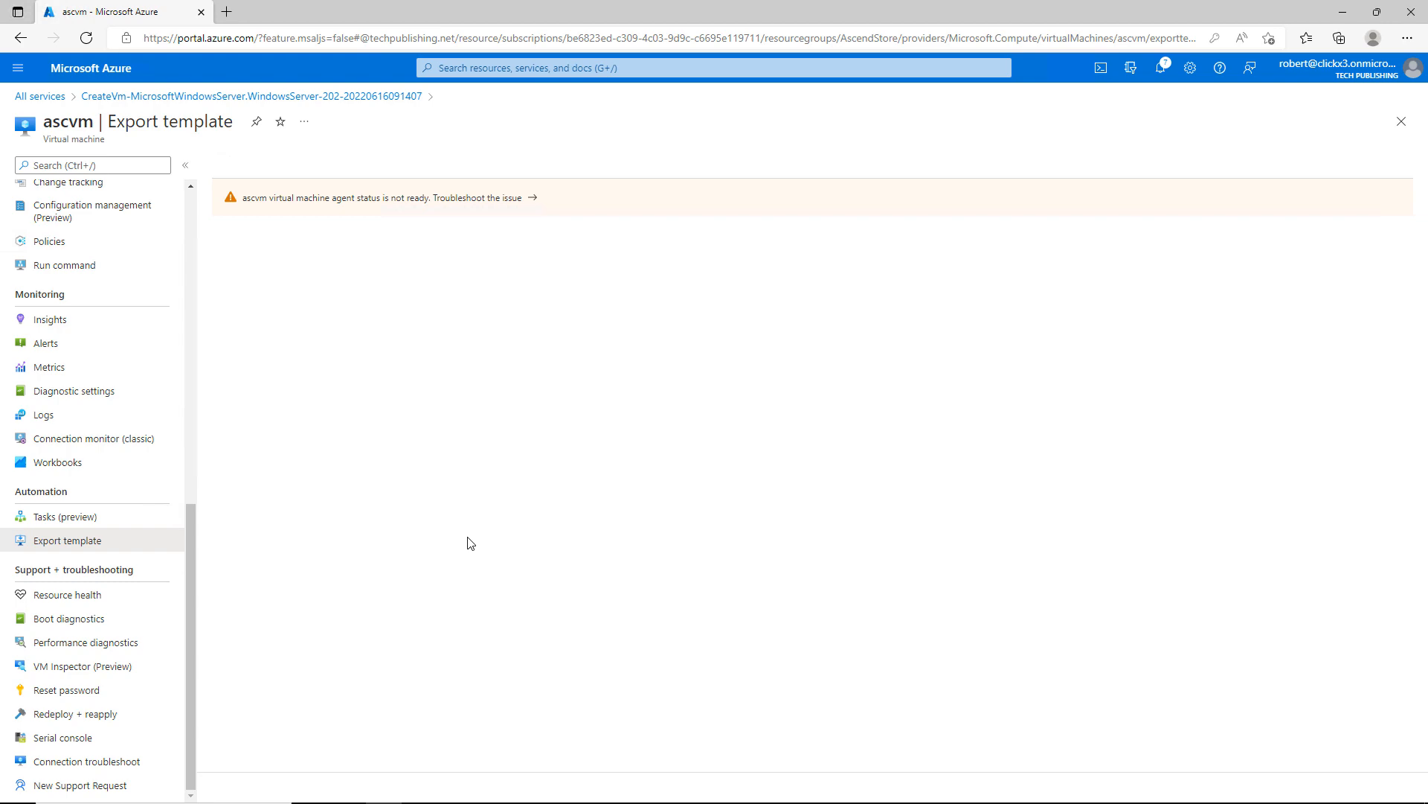
click(66, 540)
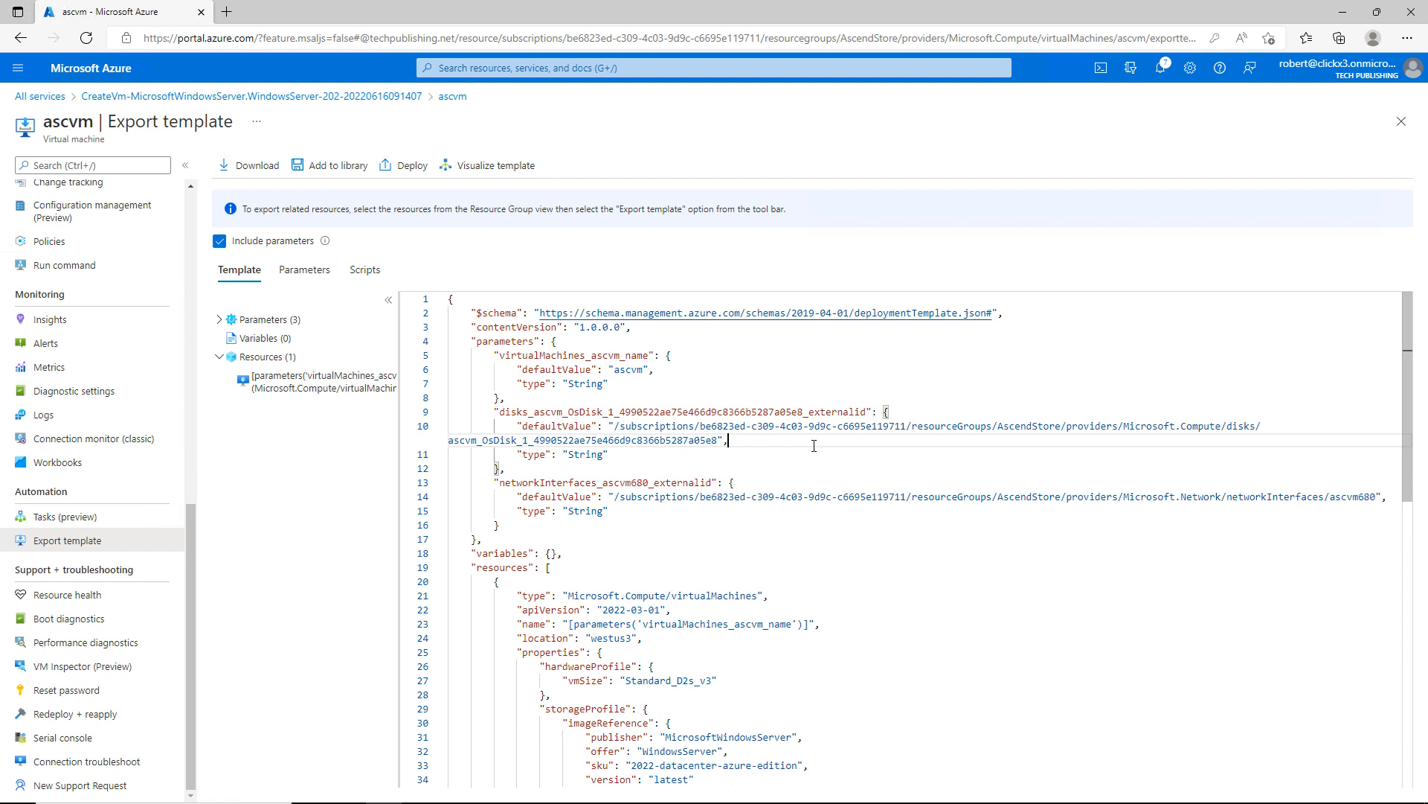
mouse_move(603, 285)
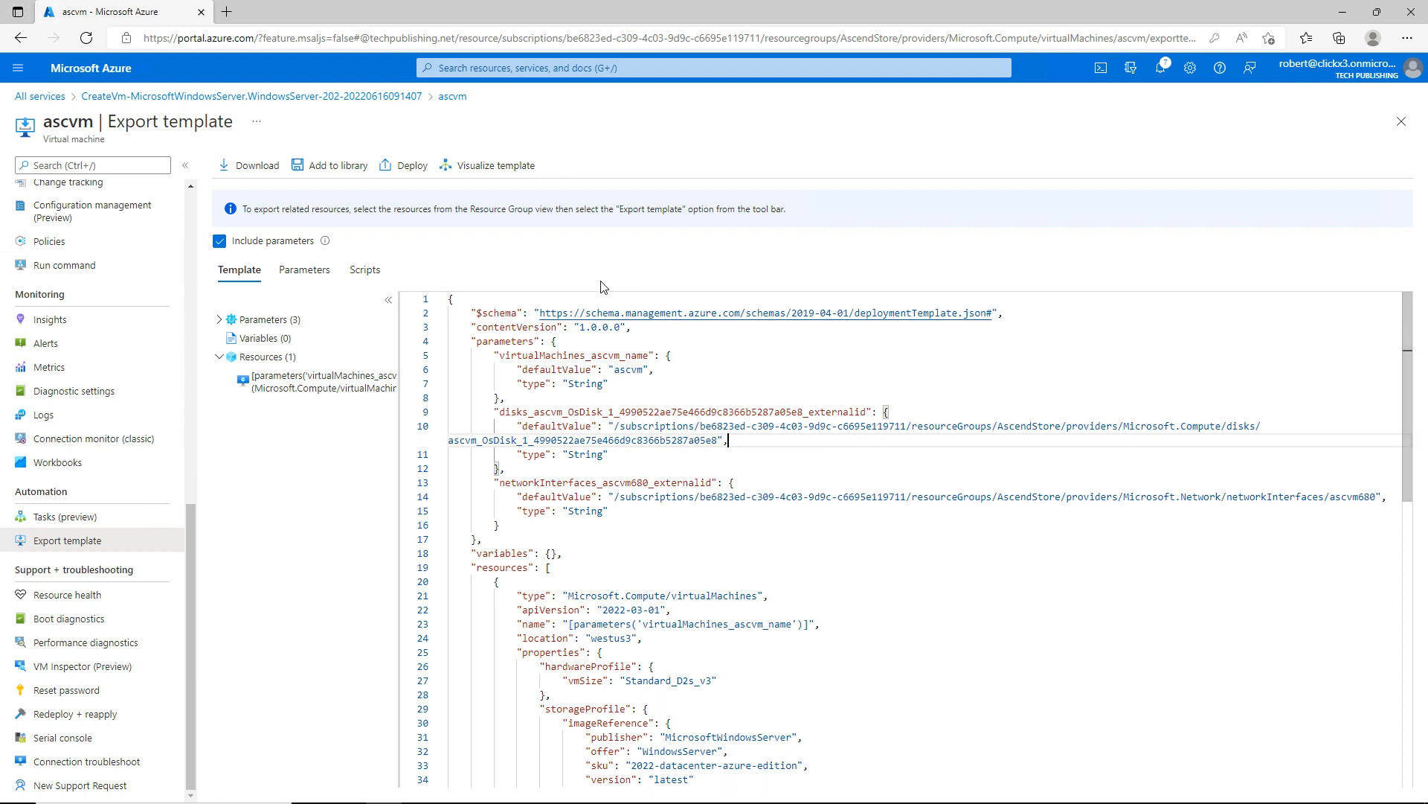
mouse_move(348, 166)
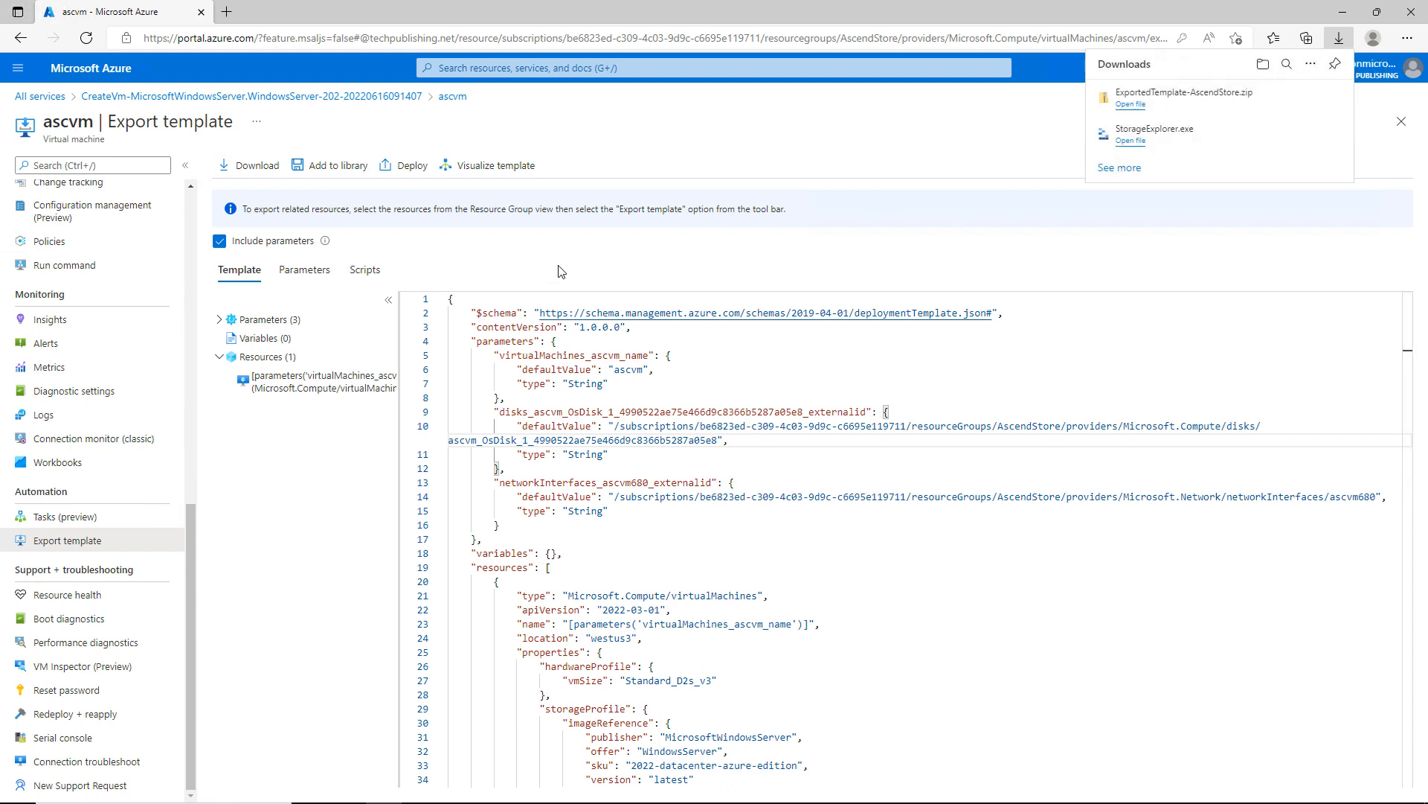
mouse_move(1163, 105)
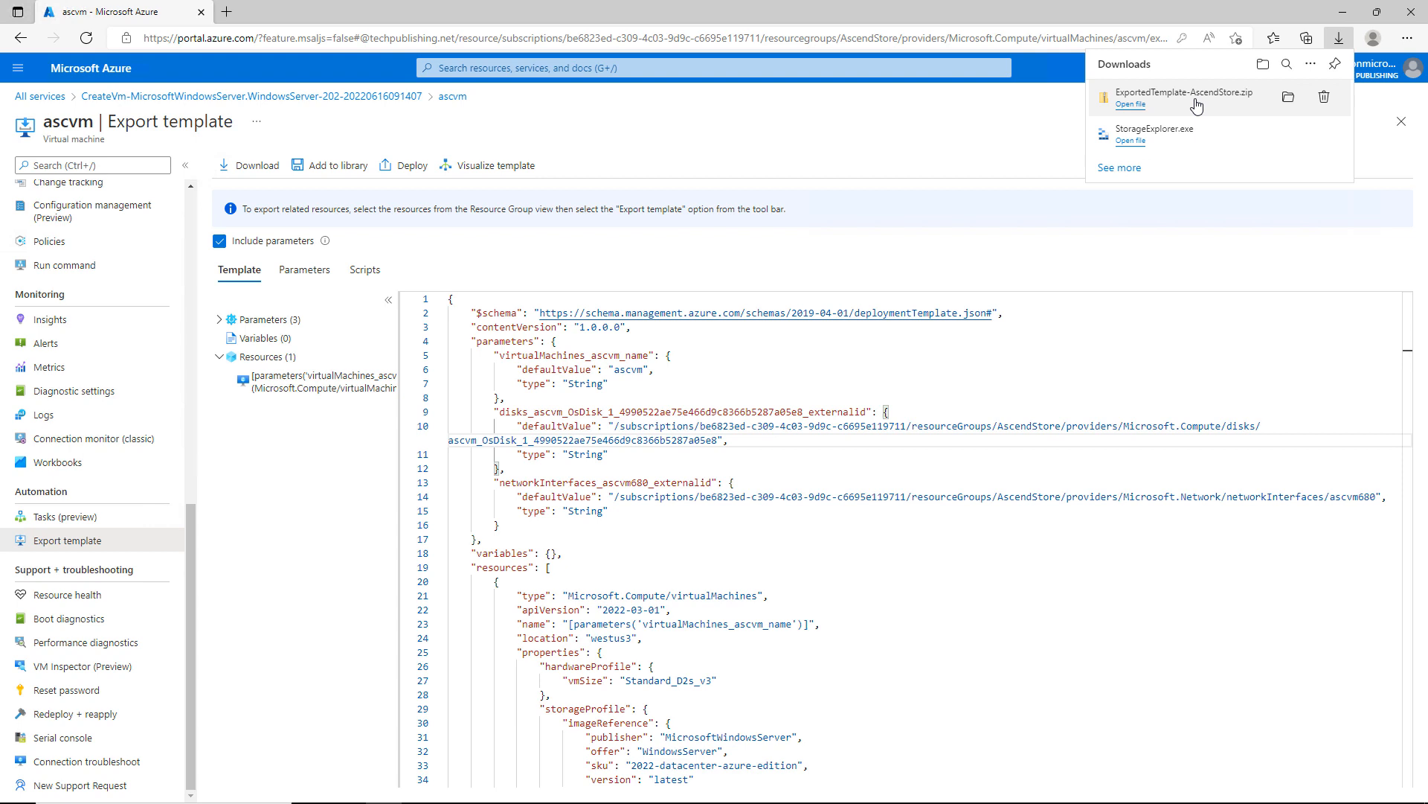
mouse_move(1197, 94)
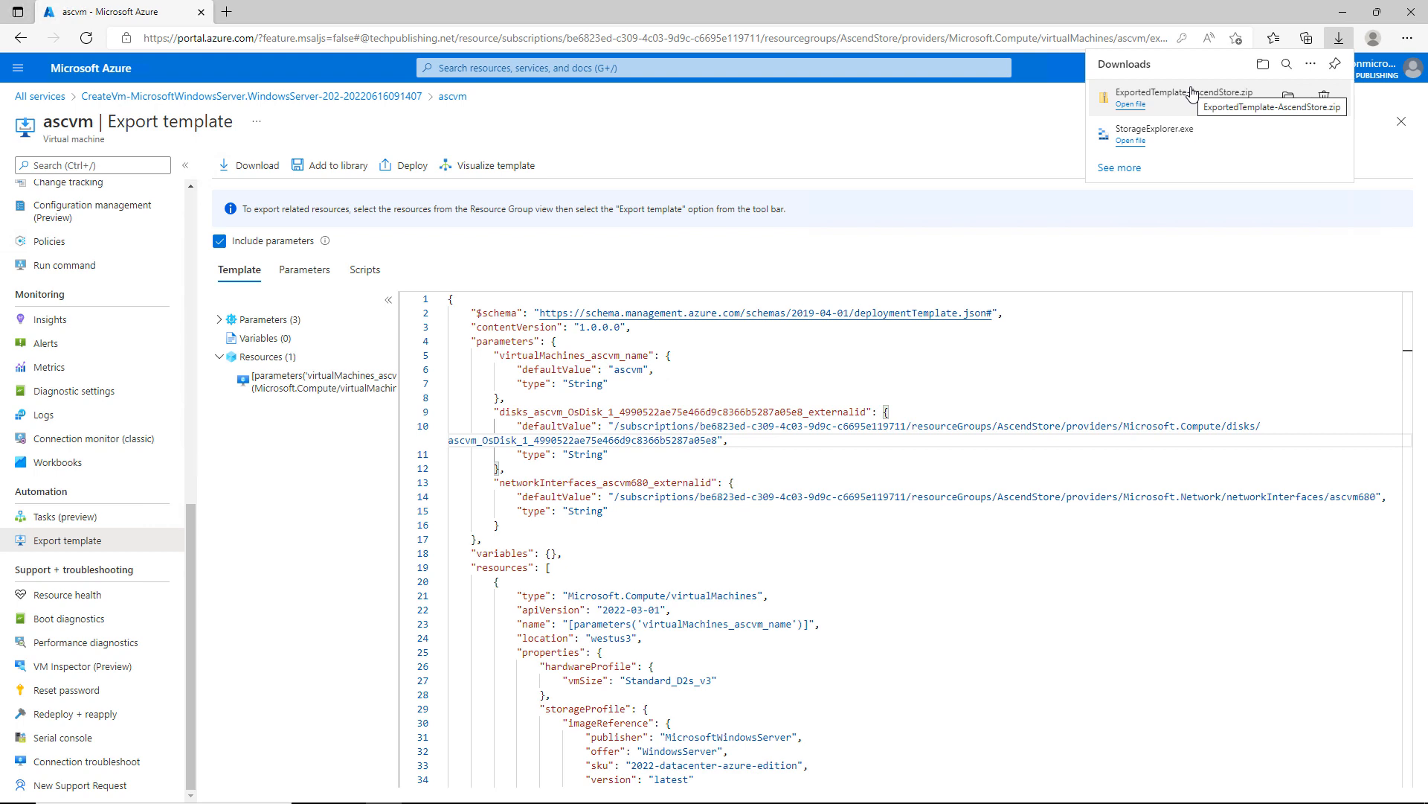
Close the browser downloads list showing ExportedTemplate-AscendStore.zip.
click(947, 154)
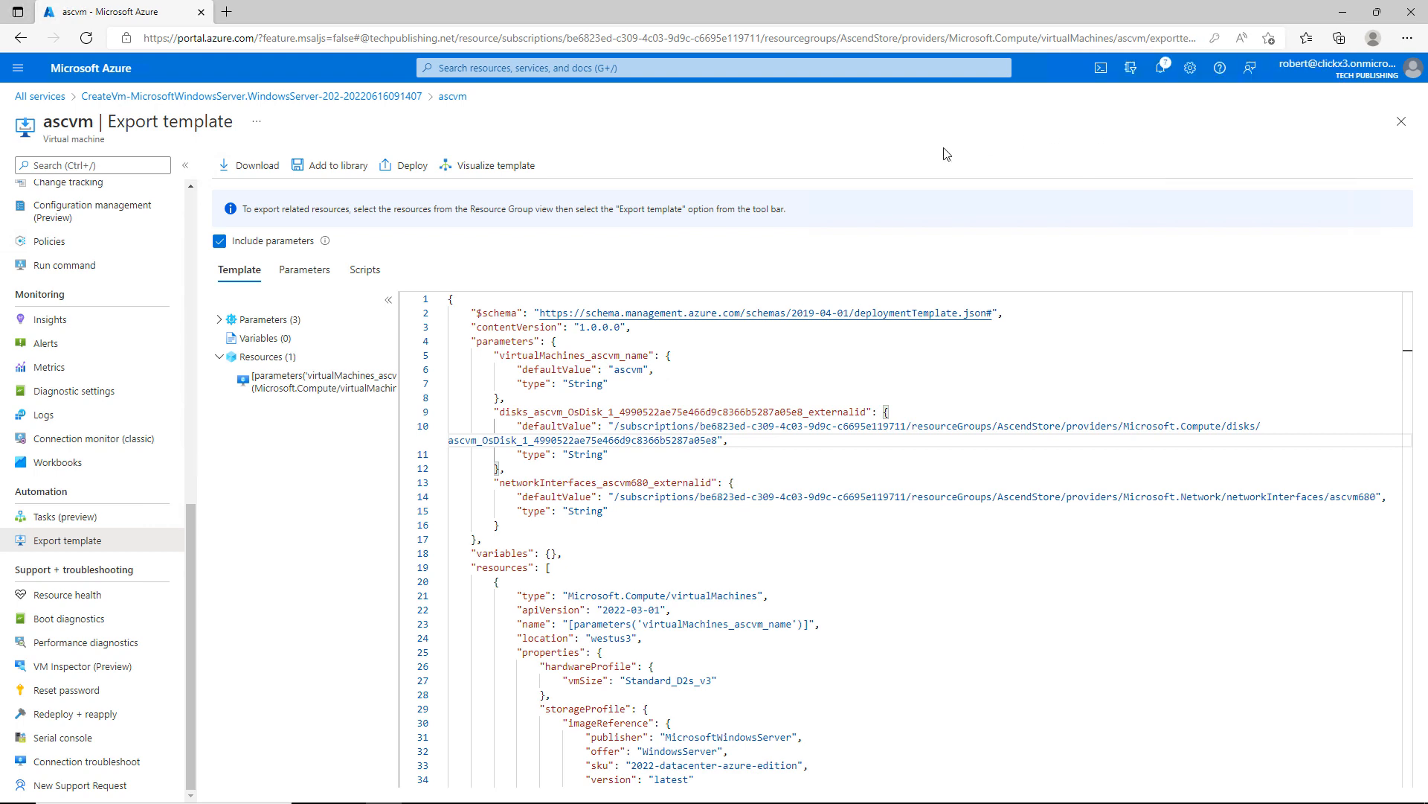